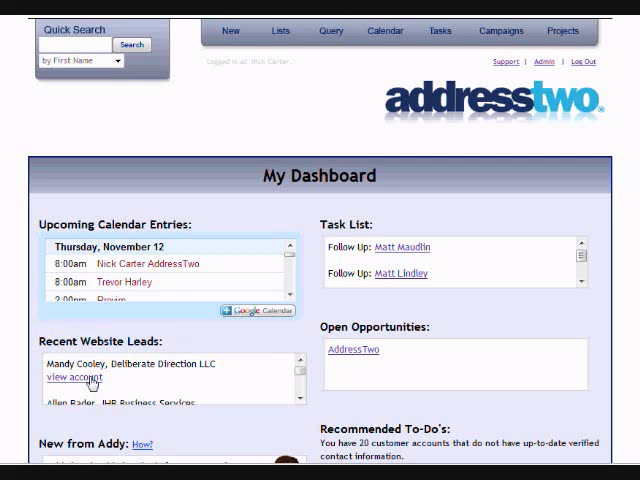
left_click(68, 378)
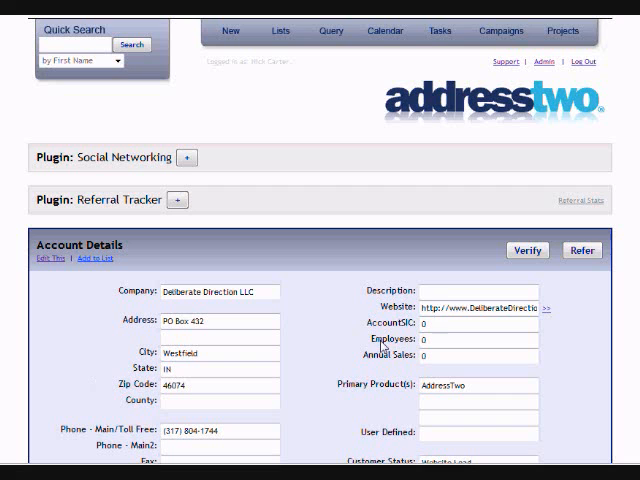
mouse_move(316, 333)
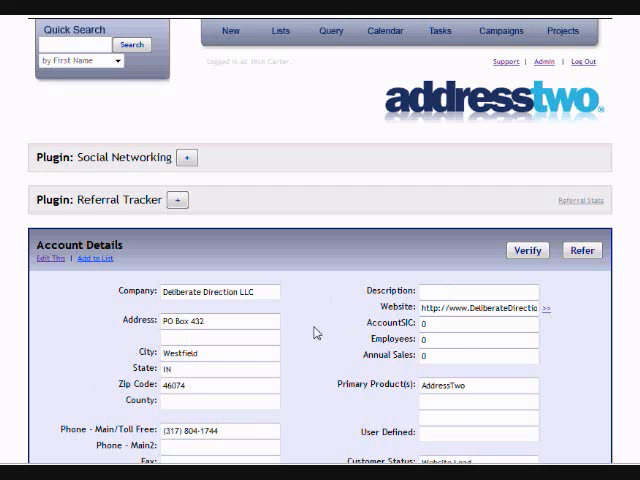
scroll("down", 3)
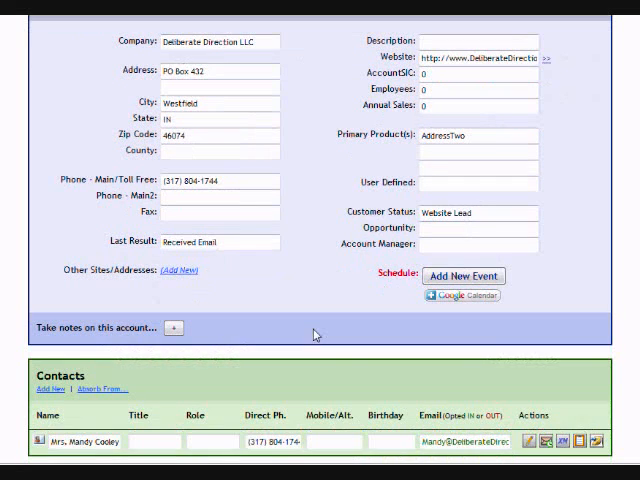
mouse_move(477, 202)
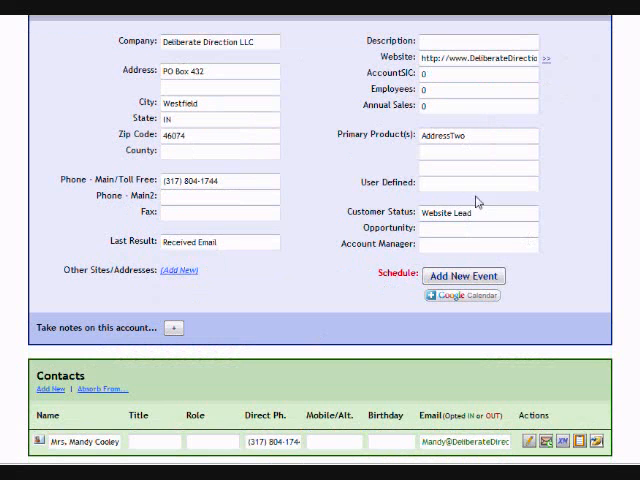
scroll("down", 3)
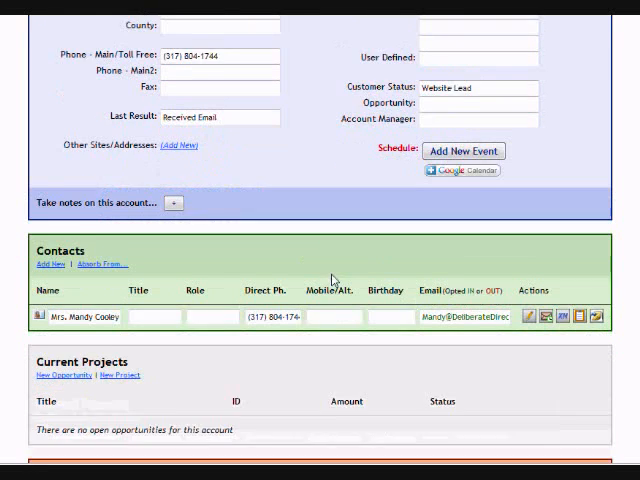
scroll("up", 3)
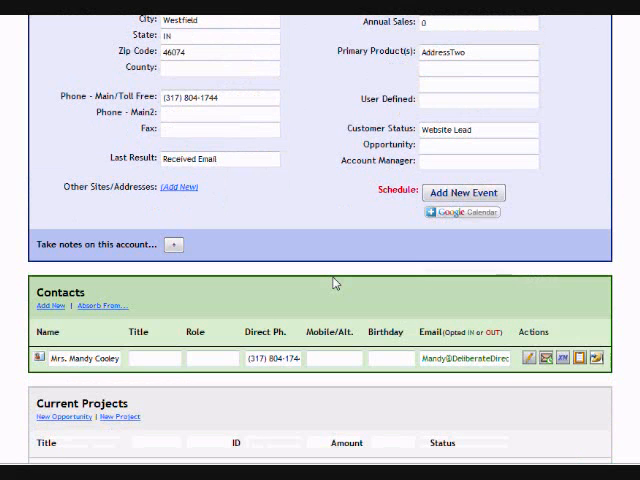
scroll("down", 3)
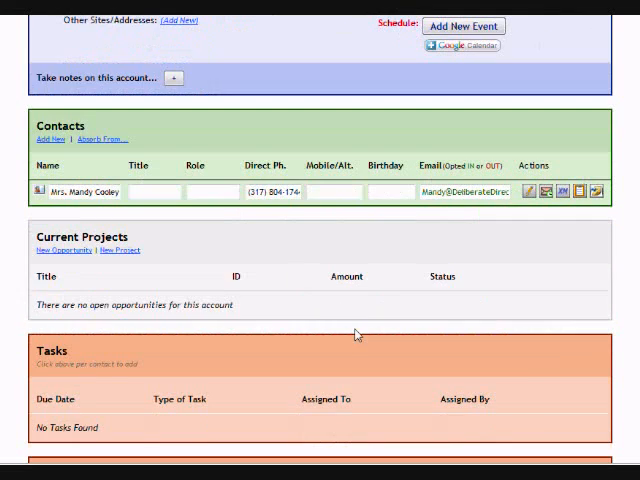
scroll("down", 3)
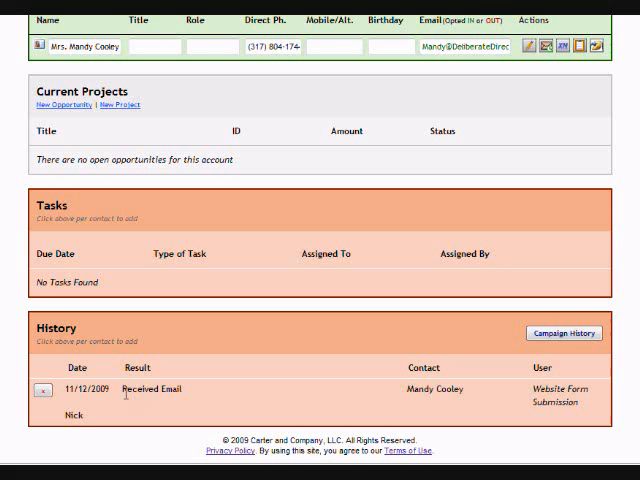
mouse_move(201, 398)
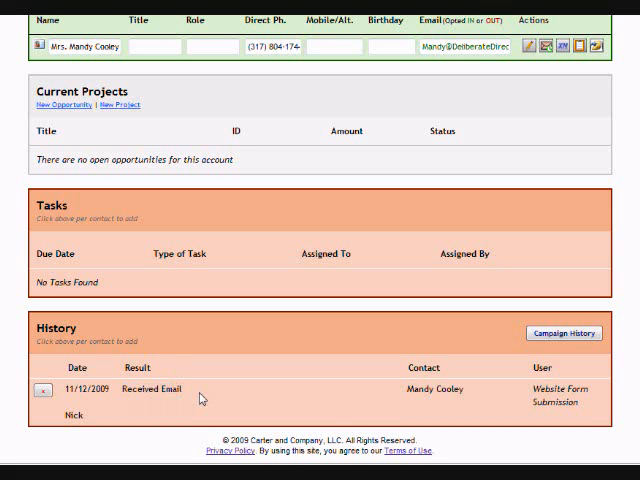
scroll("up", 3)
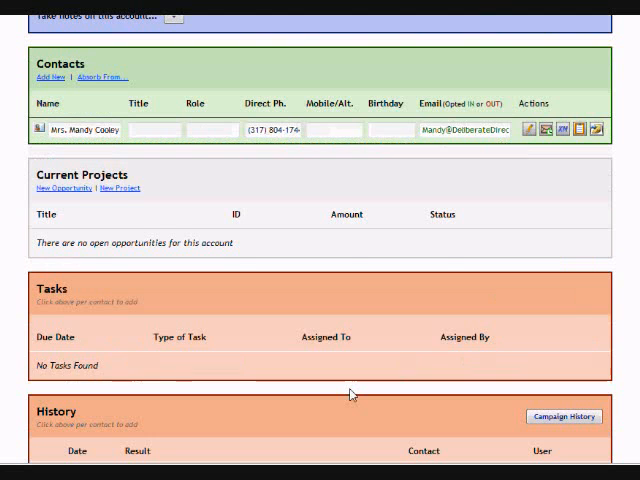
scroll("up", 3)
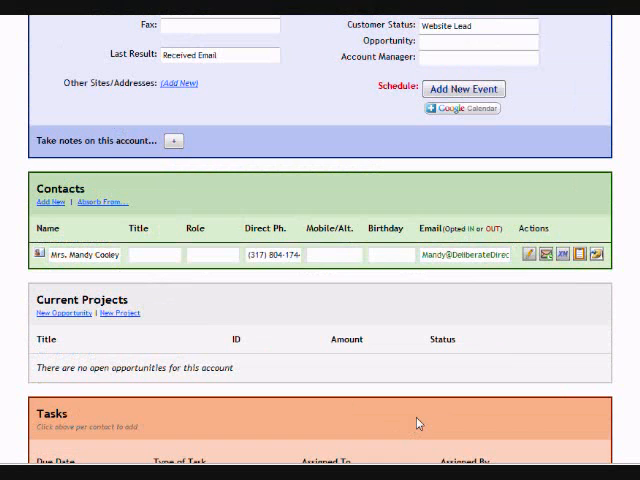
mouse_move(596, 255)
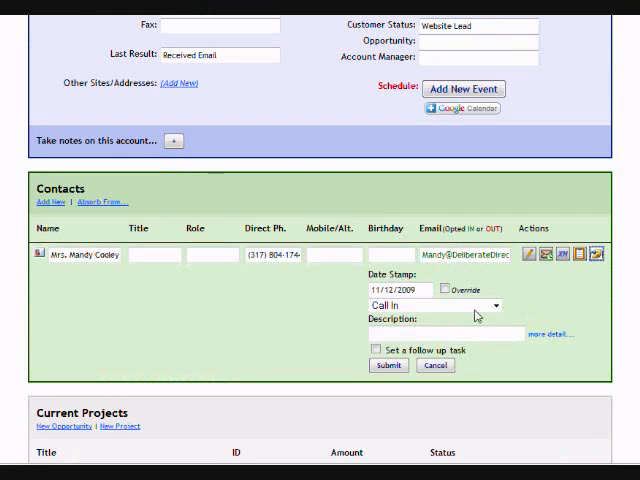
Step: Log New Lead Intake, qualified, appointment set, described 'Talked about such and such a service.'
left_click(428, 305)
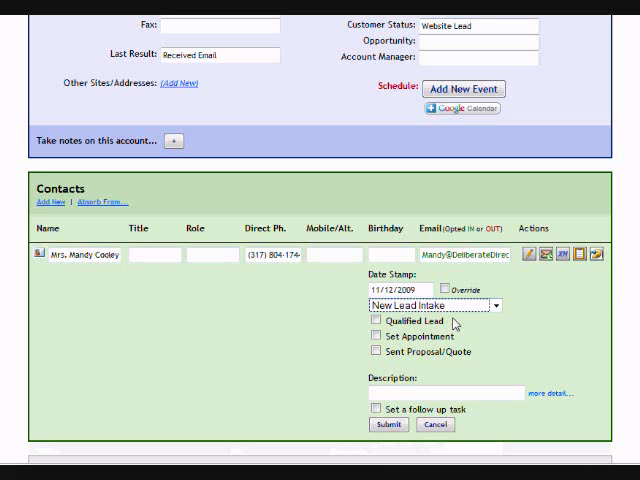
left_click(369, 320)
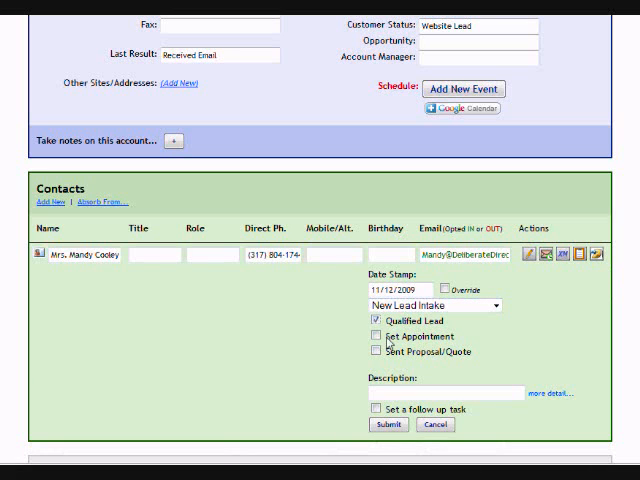
left_click(371, 335)
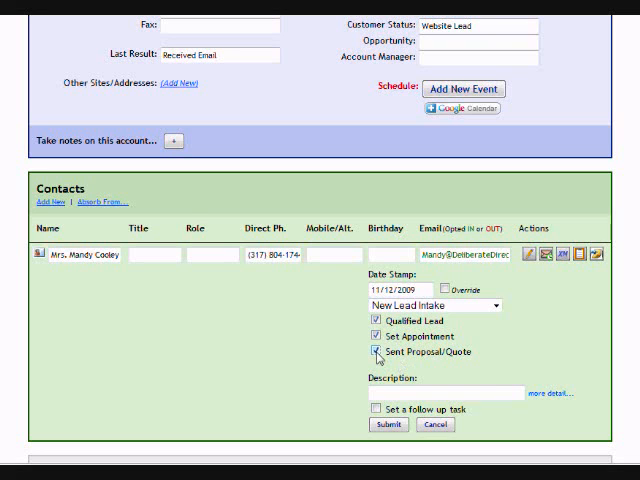
left_click(375, 352)
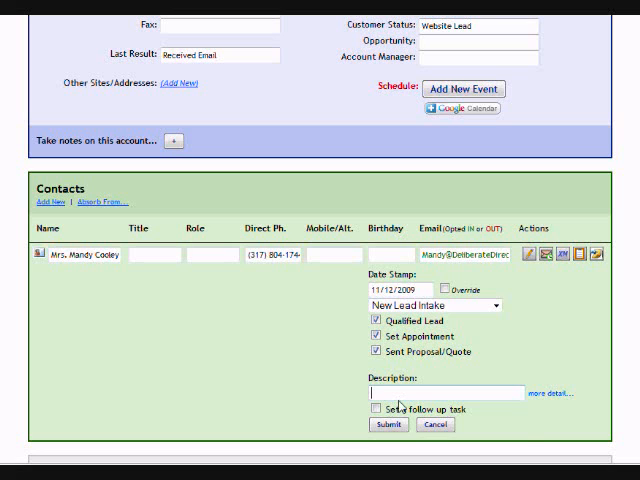
type("Talked about s")
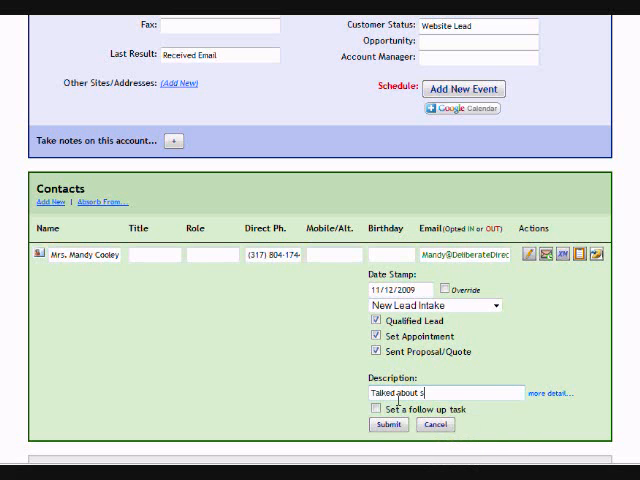
type("uch and such a serv")
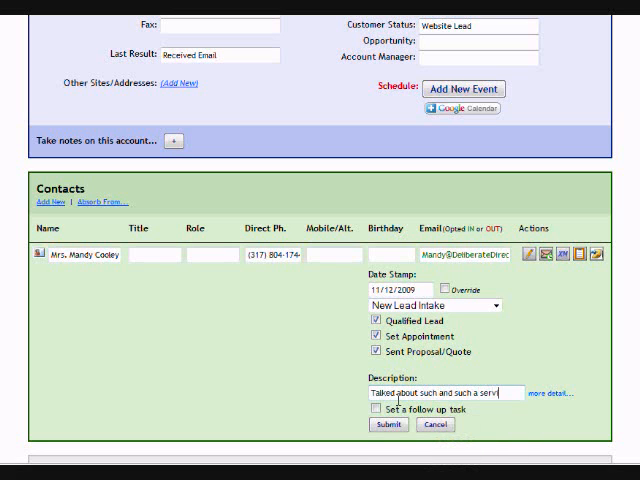
type("ice.")
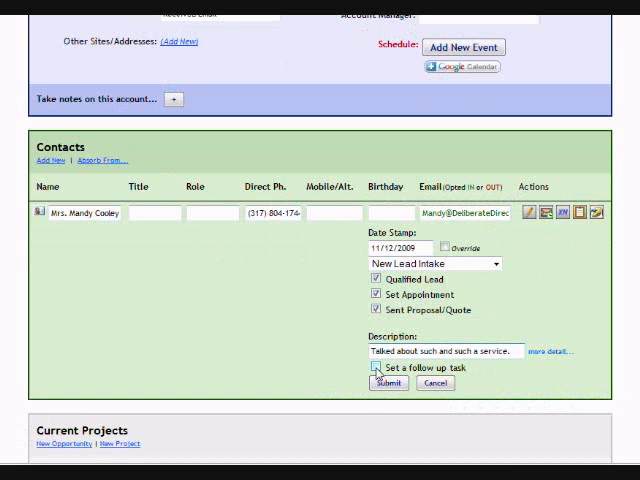
Step: Add a follow-up task with Next Action 'Follow up on this proposal'
left_click(372, 368)
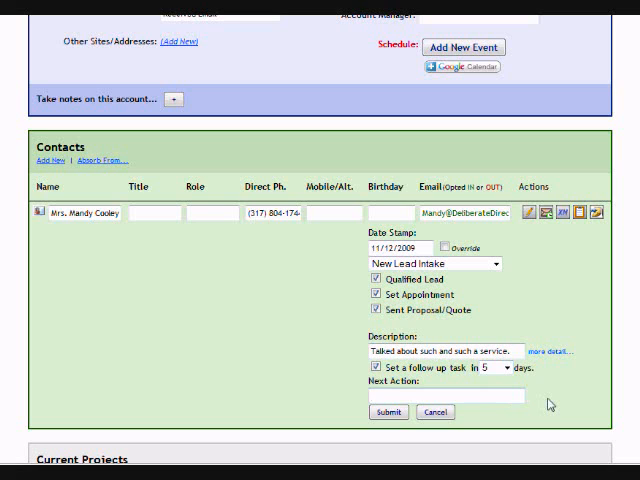
type("Follow up")
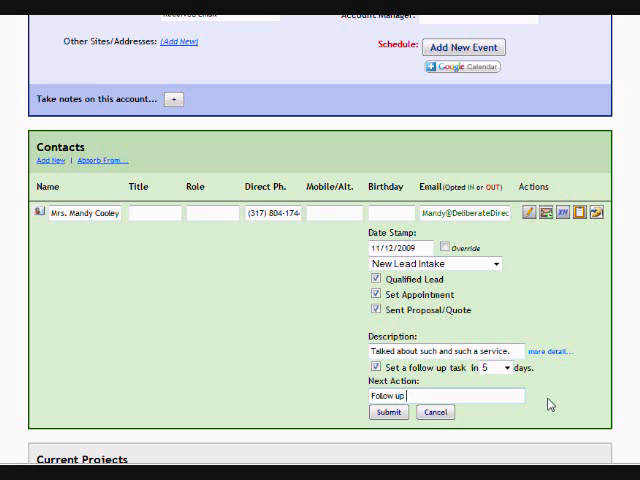
type("on this")
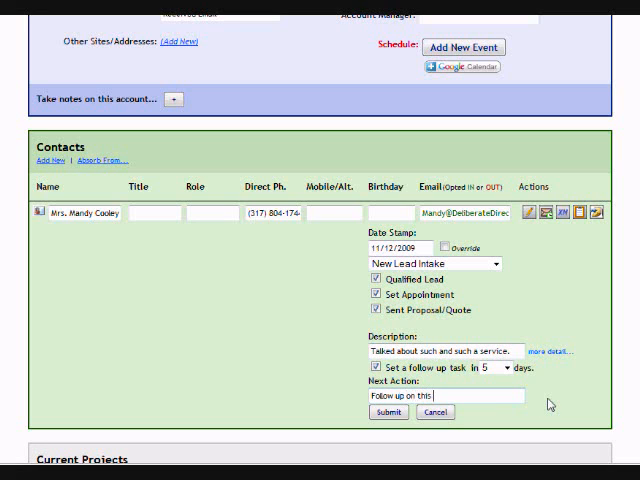
type("proposal")
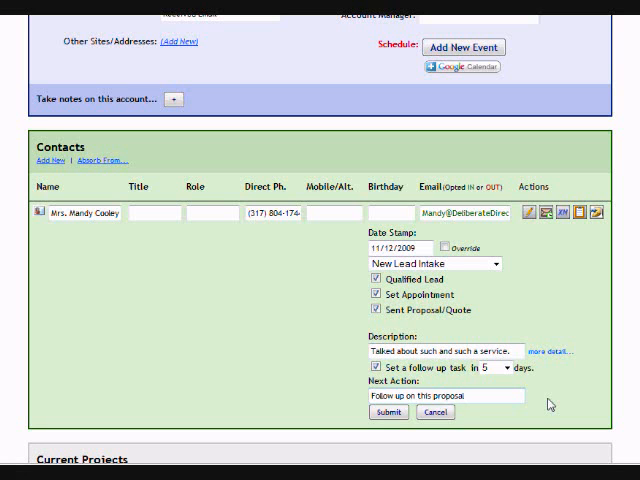
Step: Return from the account page to My Dashboard via the addresstwo logo
scroll("up", 3)
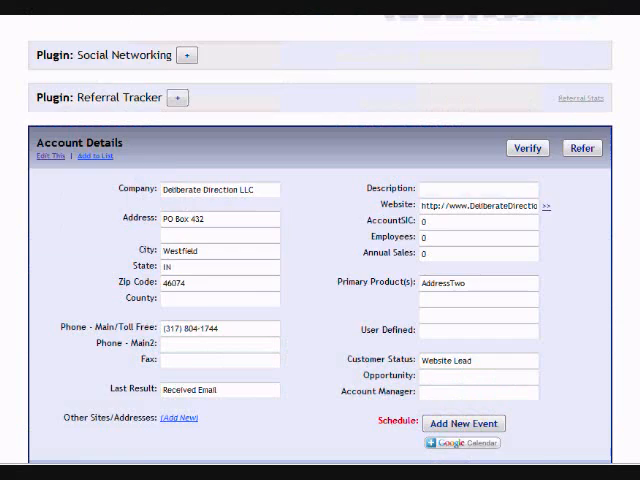
scroll("up", 3)
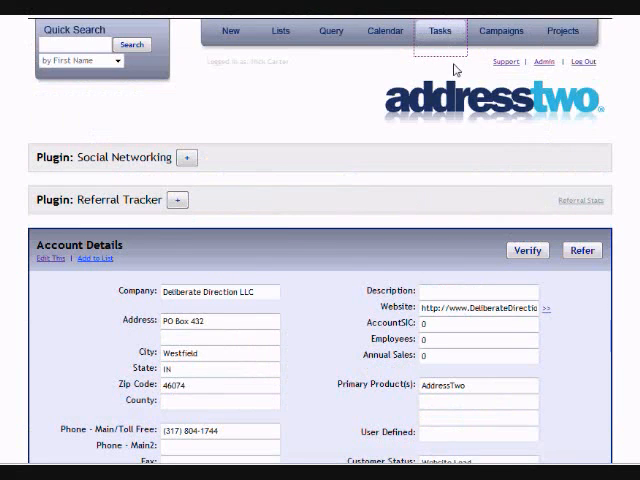
left_click(439, 31)
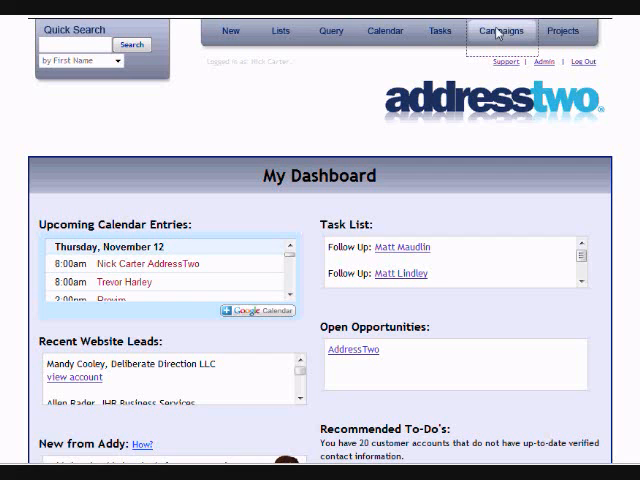
Step: Open the Autoresponder triggered campaign from the Campaigns overview
left_click(500, 31)
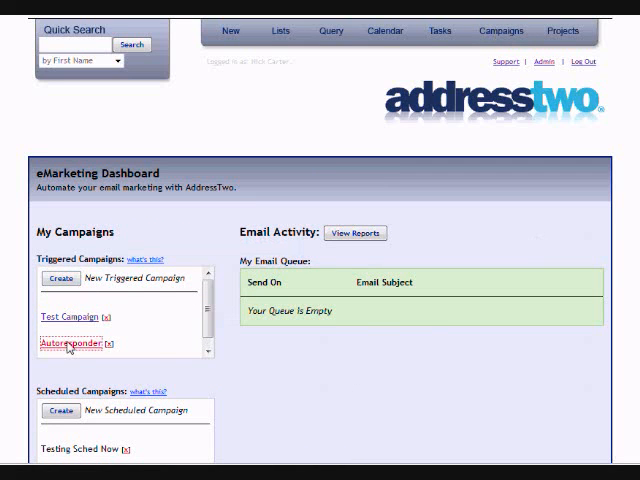
left_click(64, 344)
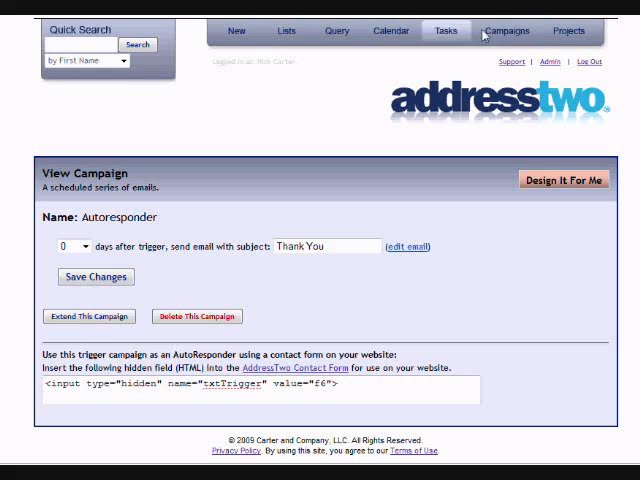
Step: Run a Query Builder contact search, returning 1,830 contacts over 74 pages
left_click(336, 31)
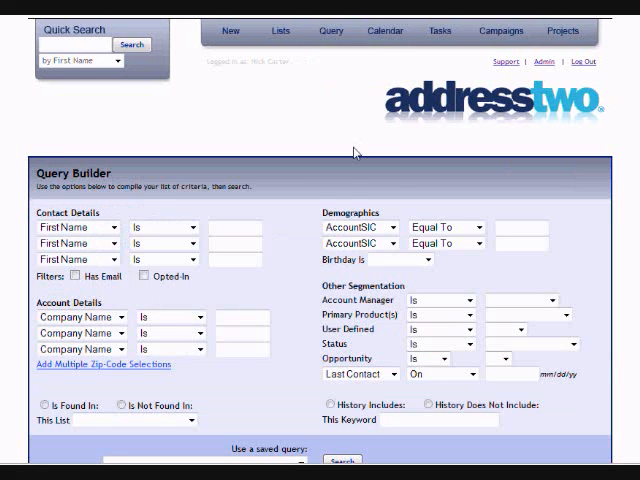
scroll("down", 3)
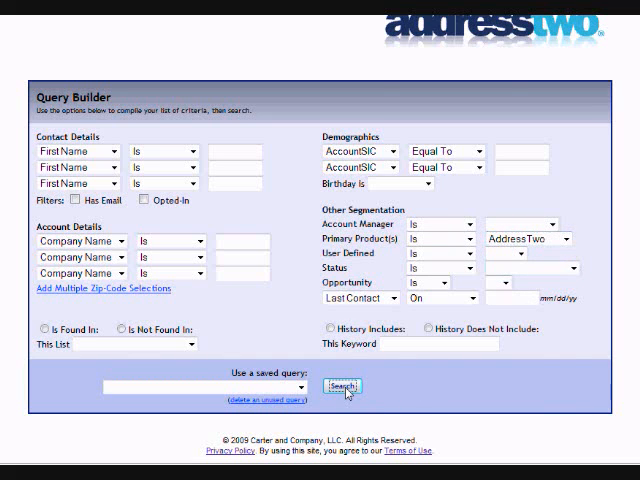
left_click(343, 387)
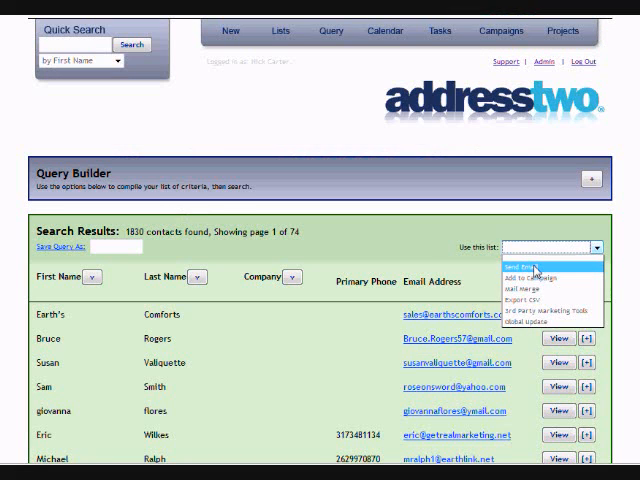
Step: Choose Send Email for the found contacts to open the Email Composer
left_click(535, 267)
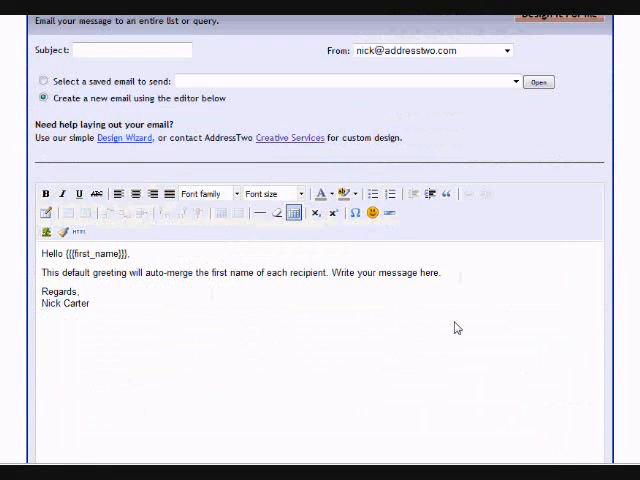
scroll("up", 3)
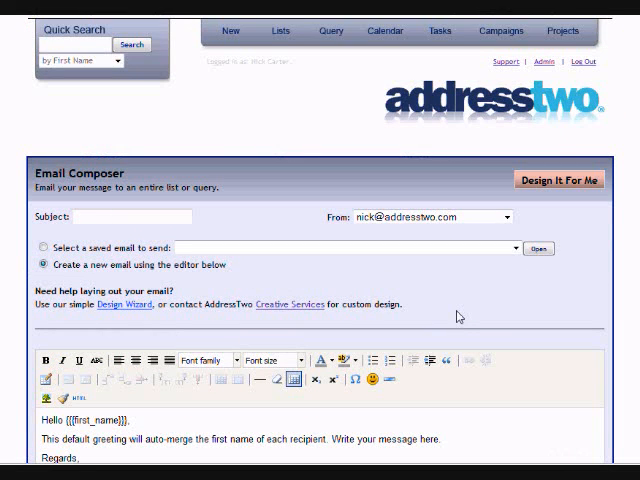